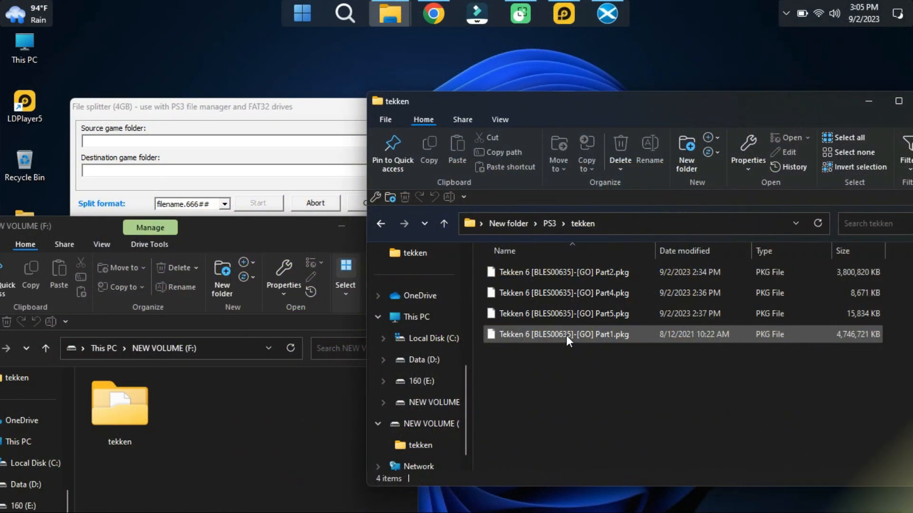
Select Tekken 6 [BLES00635]-[GO] Part1.pkg to confirm its 4,746,721 KB size
click(563, 334)
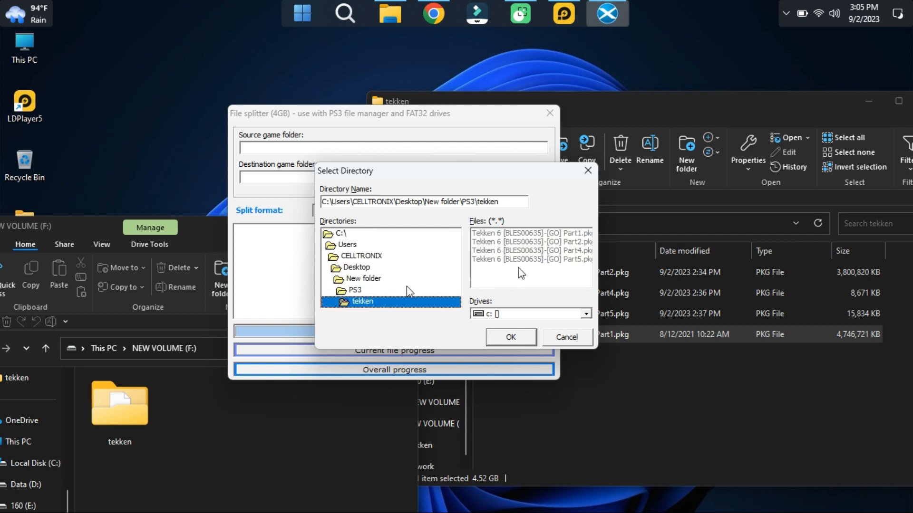
Pick Desktop\New folder\PS3\tekken as source and drive F: [new volume] as destination
click(530, 233)
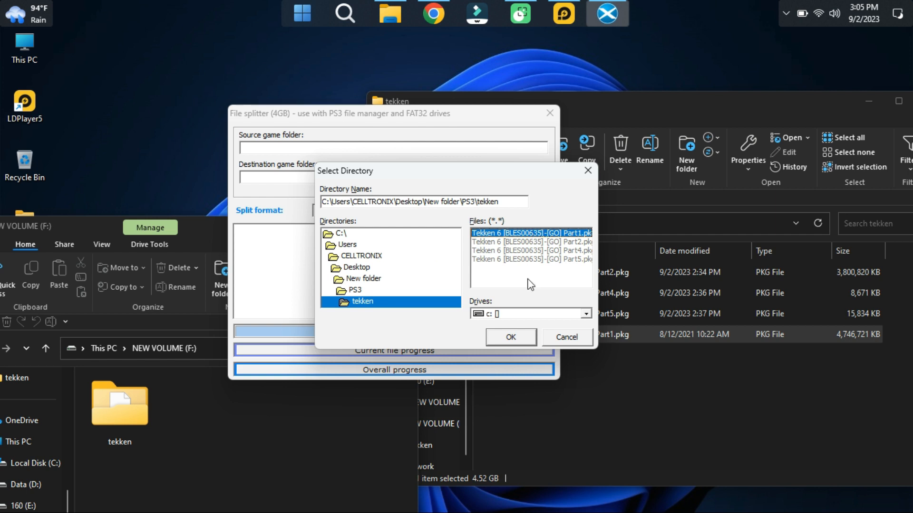
click(509, 337)
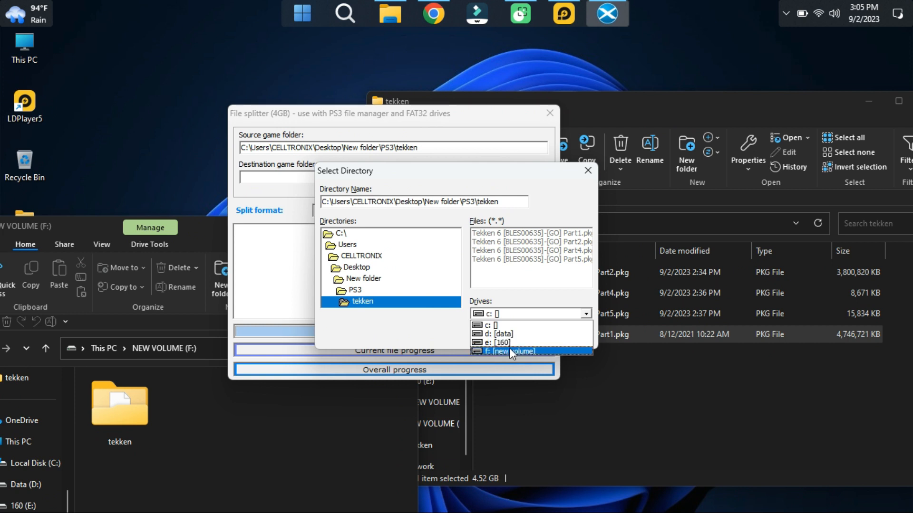
click(505, 351)
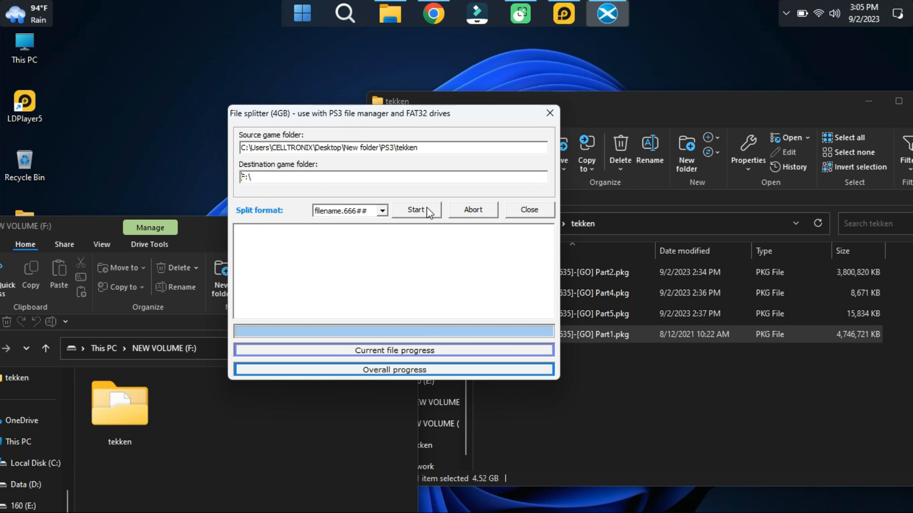
Run the split to 100%, then check F:\tekken for the .66600 and .66601 Part1 pieces
click(415, 210)
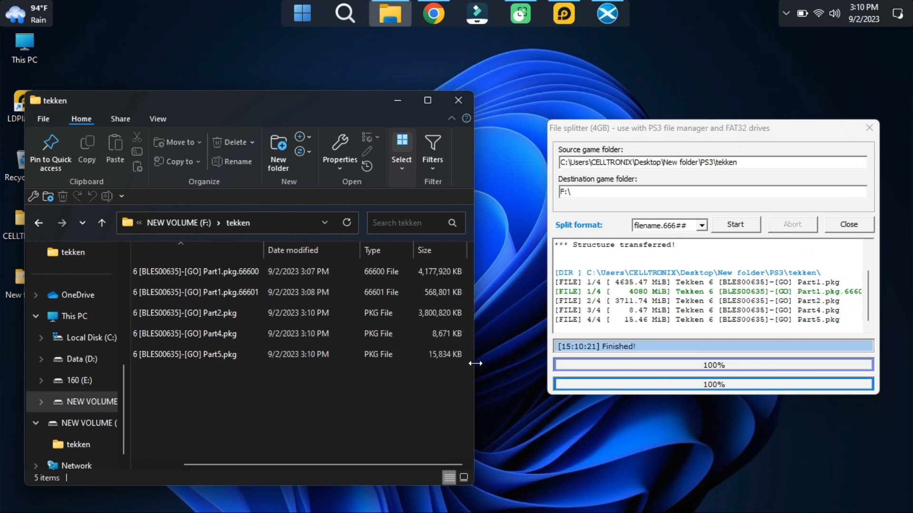
click(233, 271)
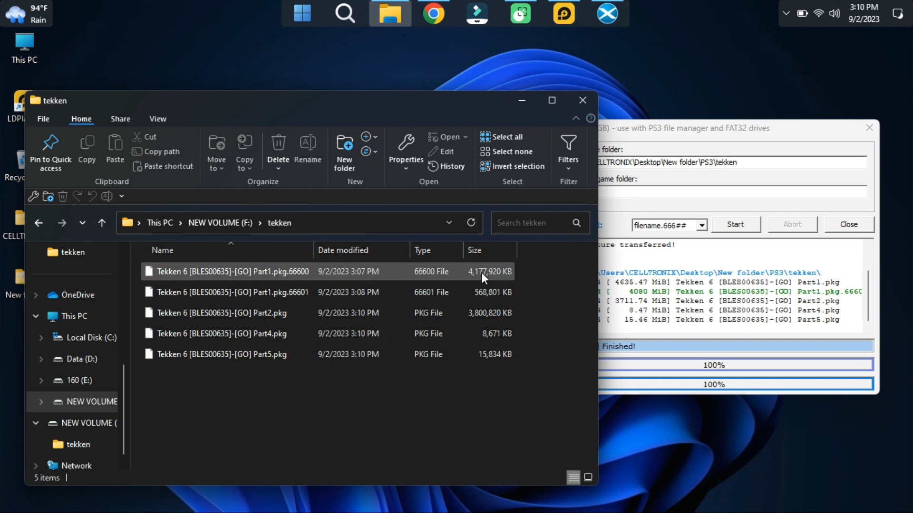